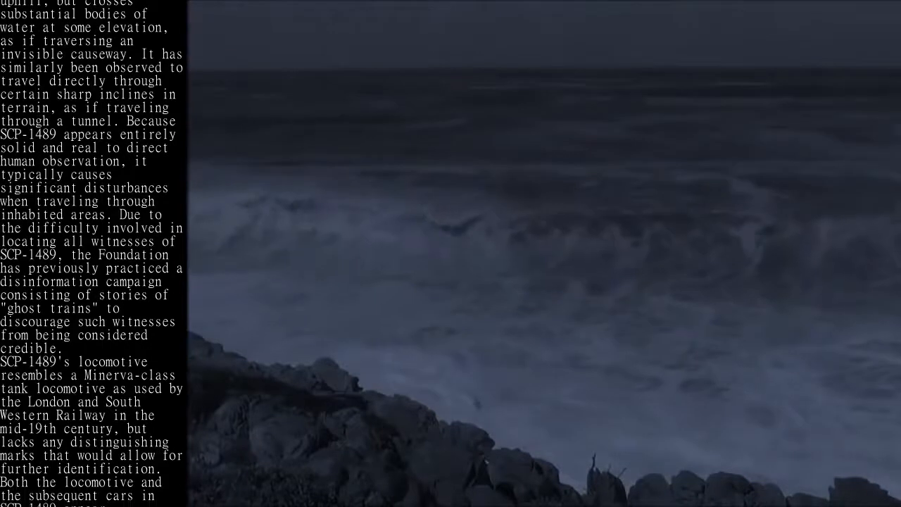
scroll(down, 3)
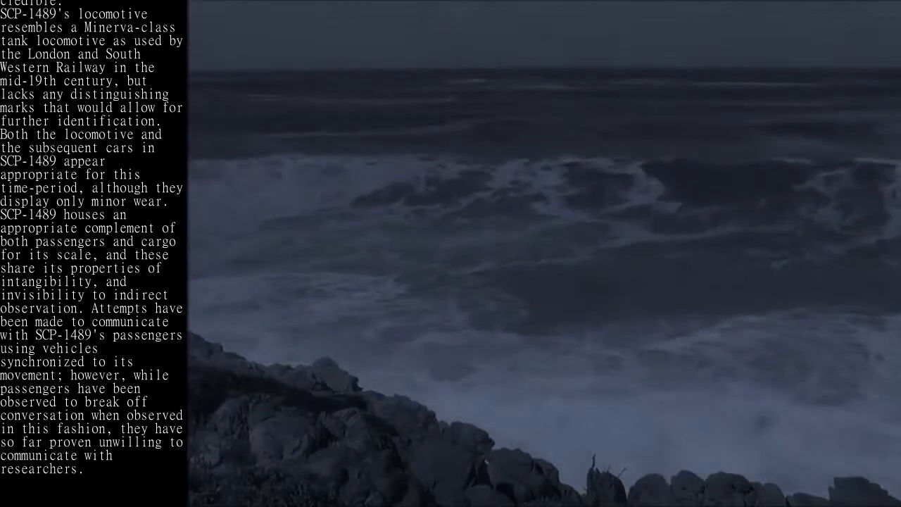
scroll(down, 3)
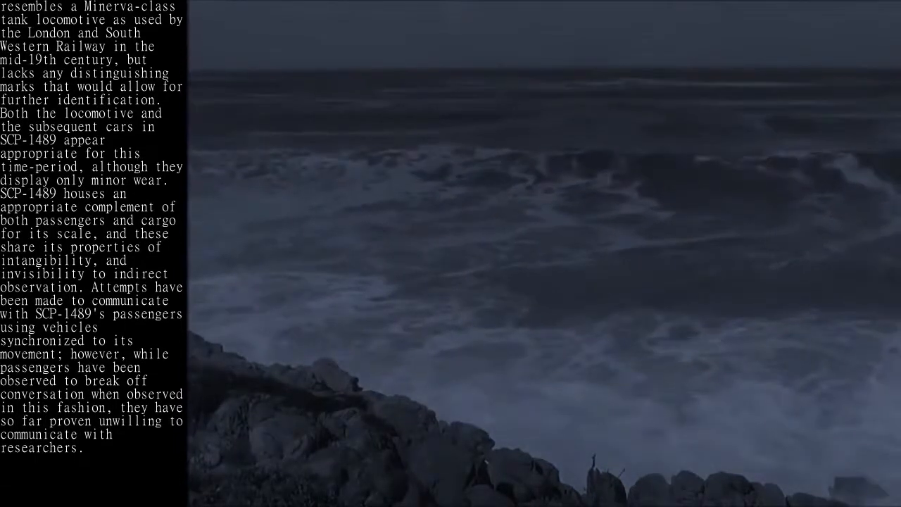